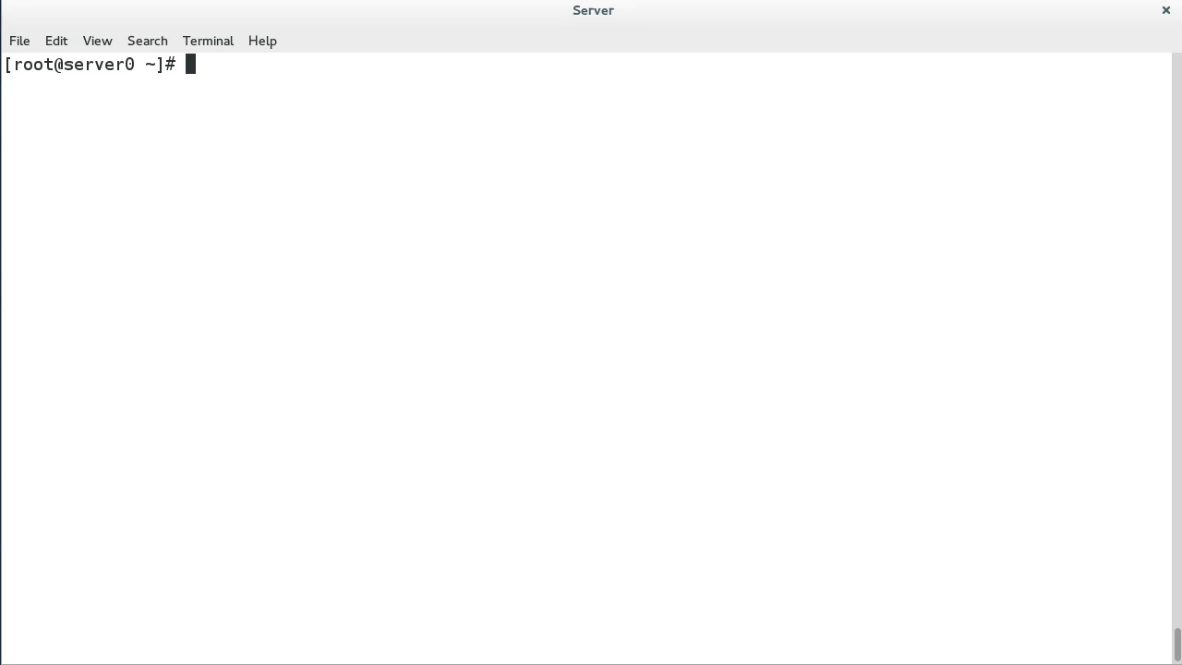
# - Inspect vg-alpha with vgdisplay, then launch fdisk on /dev/vda
pyautogui.write('vgdisplay')
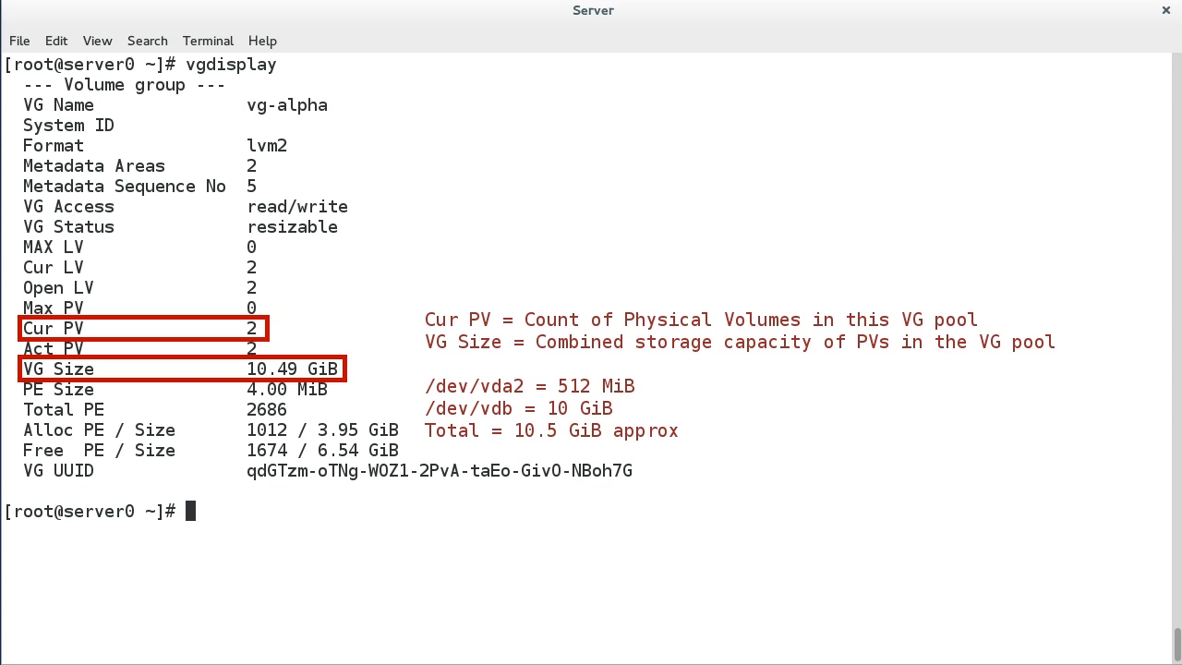
pyautogui.write('fdisk /dev/vda')
pyautogui.write('n')
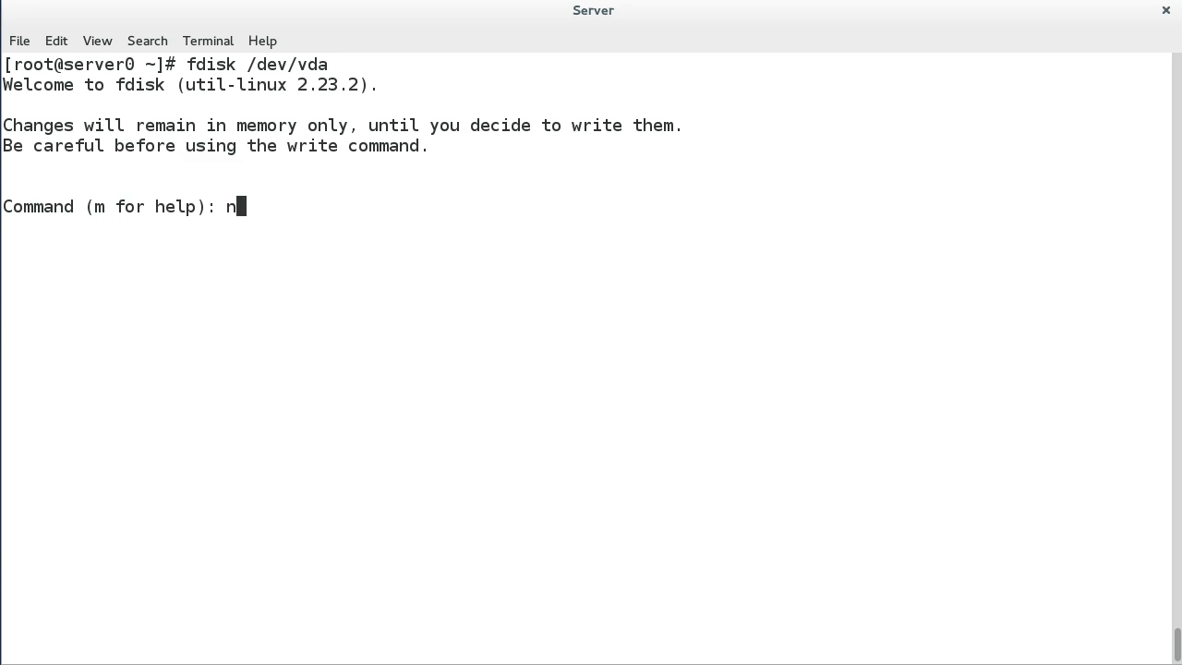
# - Create a 512 MiB partition 3 of type 8e (Linux LVM) on /dev/vda, write it and run partprobe
pyautogui.press('Return')
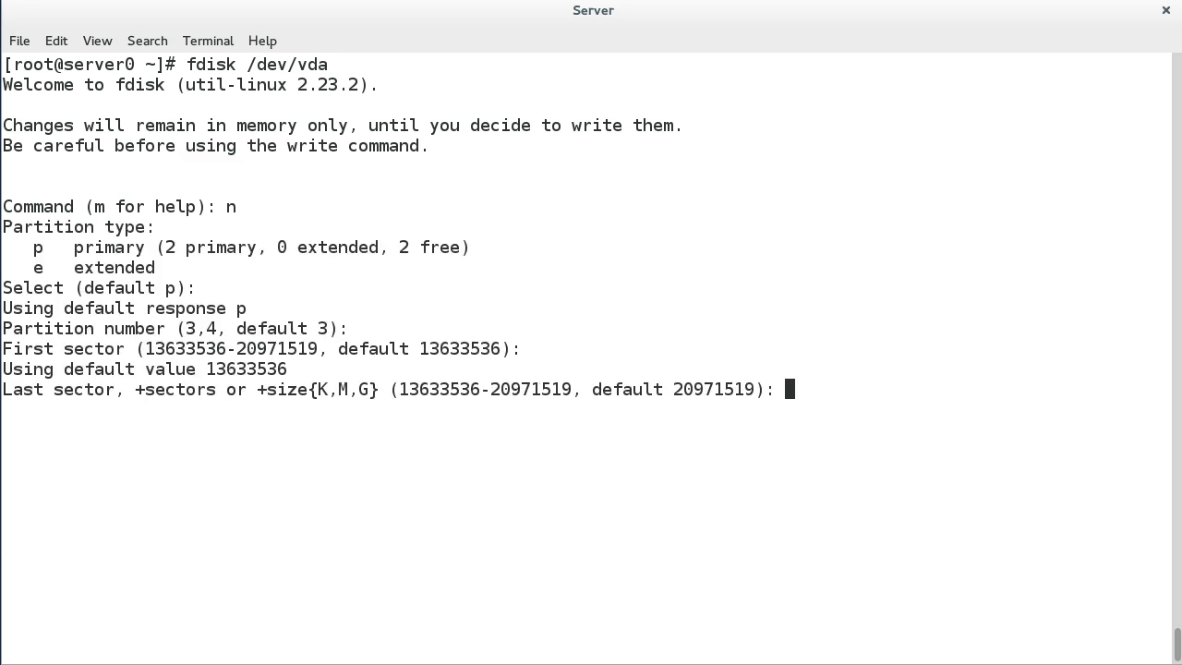
pyautogui.write('+512M')
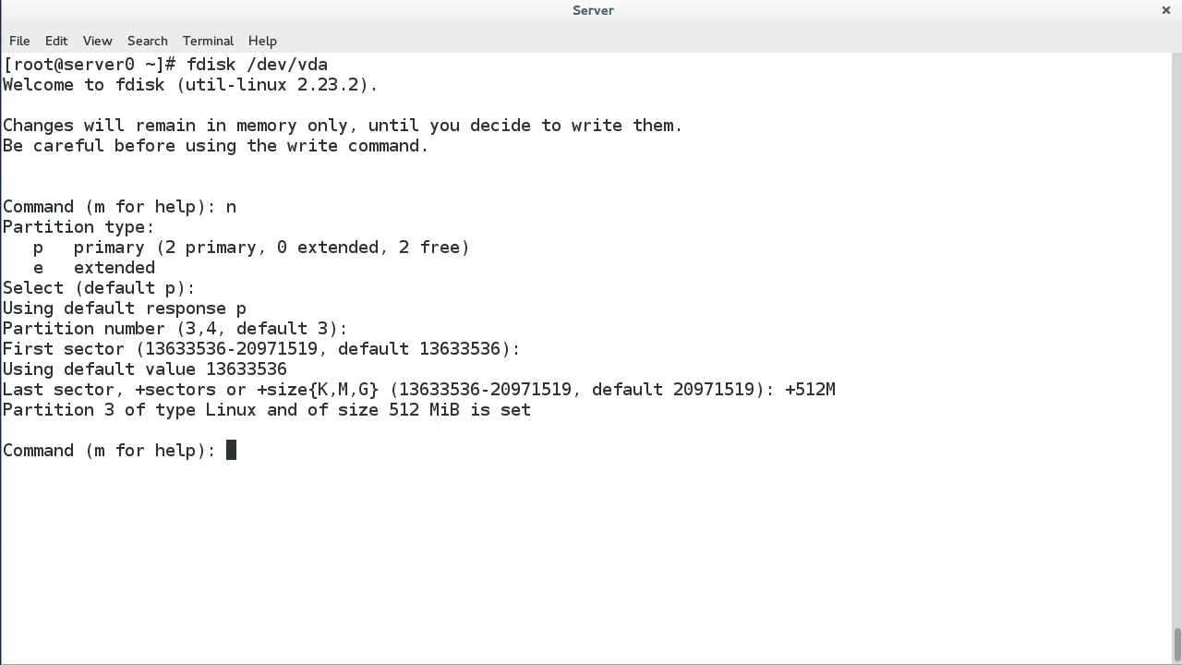
pyautogui.write('t')
pyautogui.write('part')
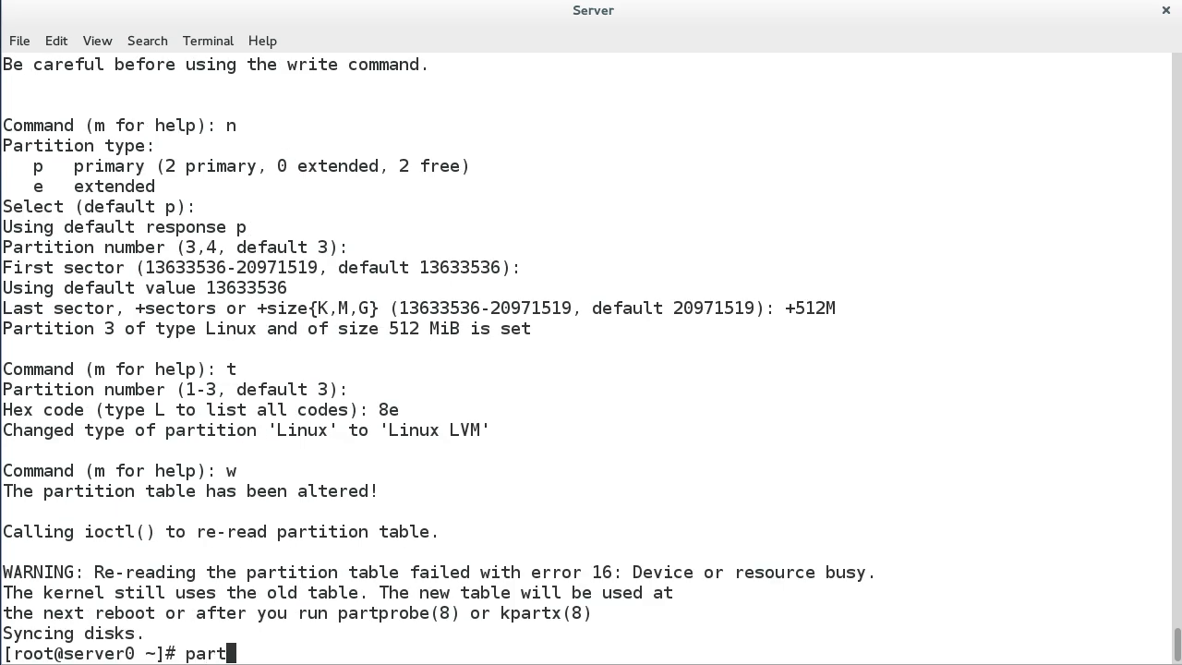
pyautogui.write('probe')
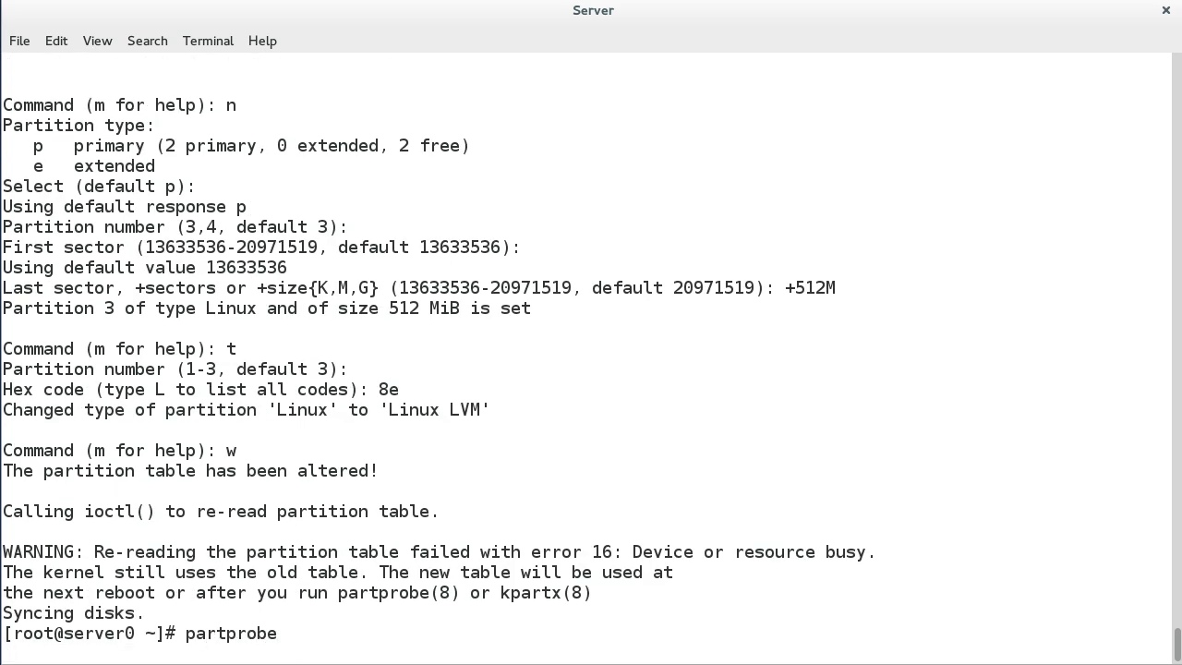
pyautogui.write('pvc')
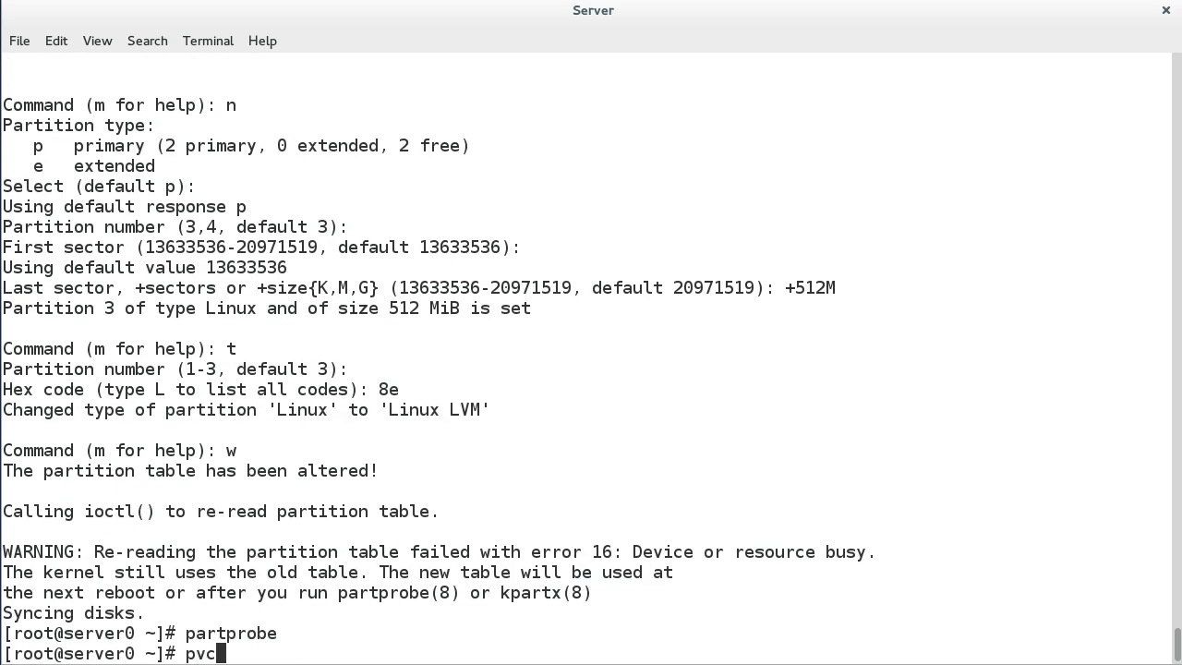
# - Initialize /dev/vda3 as an LVM physical volume and check vg-alpha size (10.49 GiB, 6.54 GiB free)
pyautogui.write('reate /d')
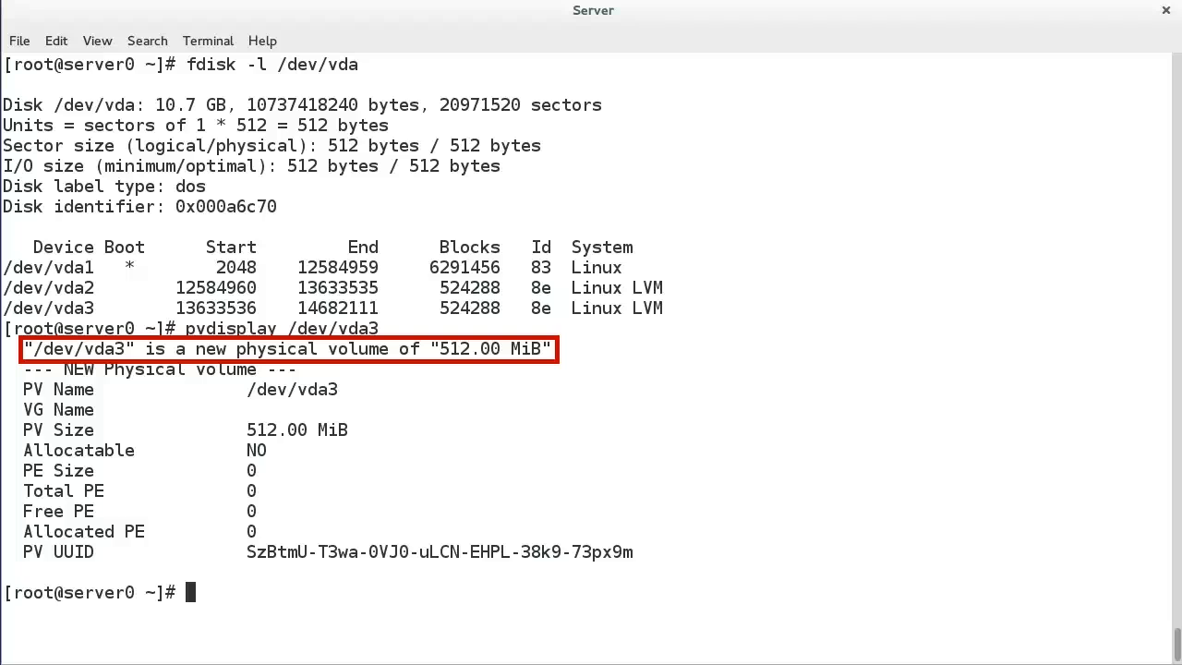
pyautogui.write('vgdisplay')
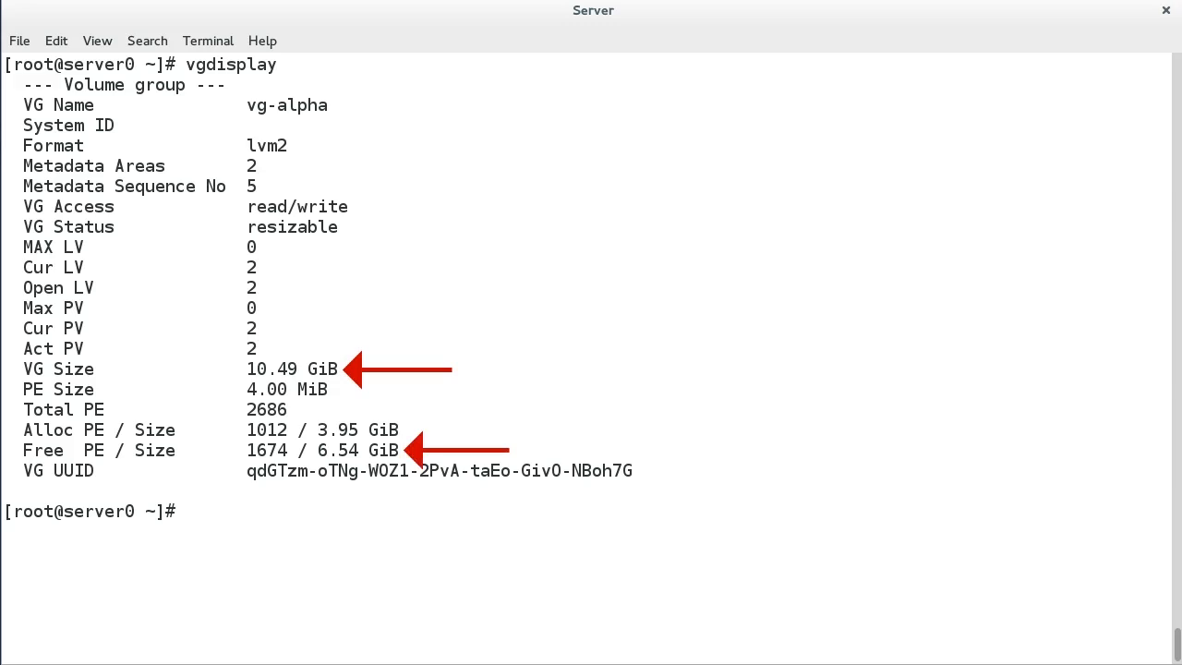
# - Extend vg-alpha with the new physical volume /dev/vda3
pyautogui.write('vgextend vg-alpha /dev/vda3')
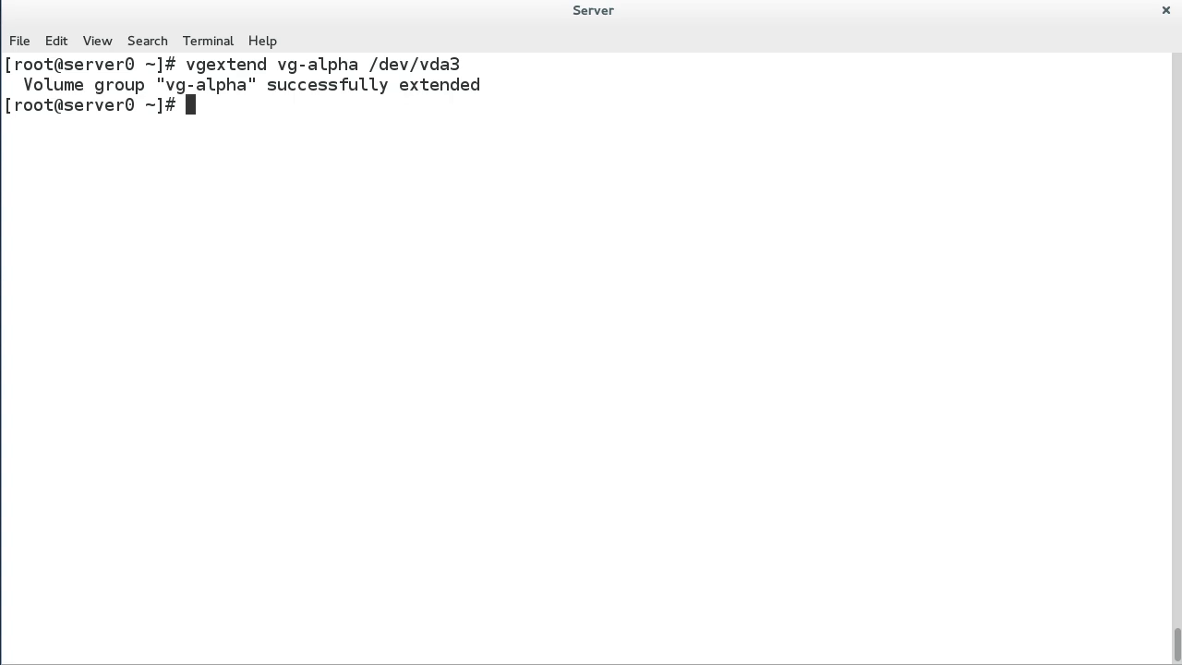
# - Verify vg-alpha shows 3 PVs, 10.99 GiB total and 7.04 GiB free via vgdisplay
pyautogui.write('vgdisplay')
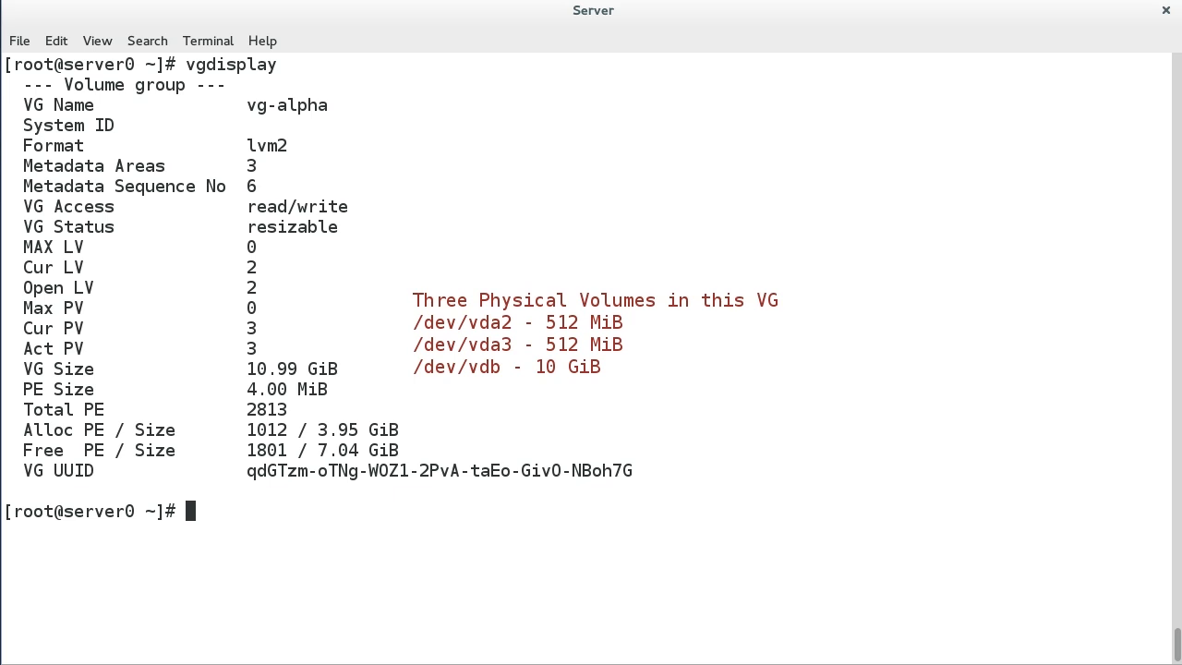
# - Migrate all extents off /dev/vda2 with pvmove
pyautogui.write('pvmove /dev/vda2')
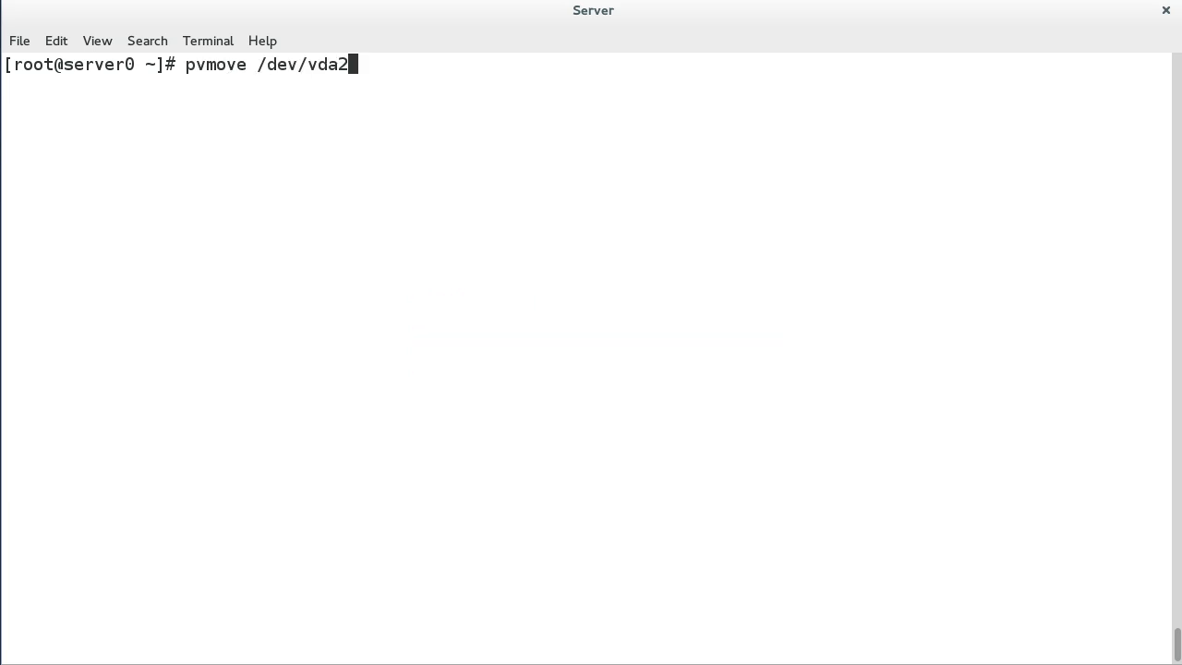
pyautogui.press('Return')
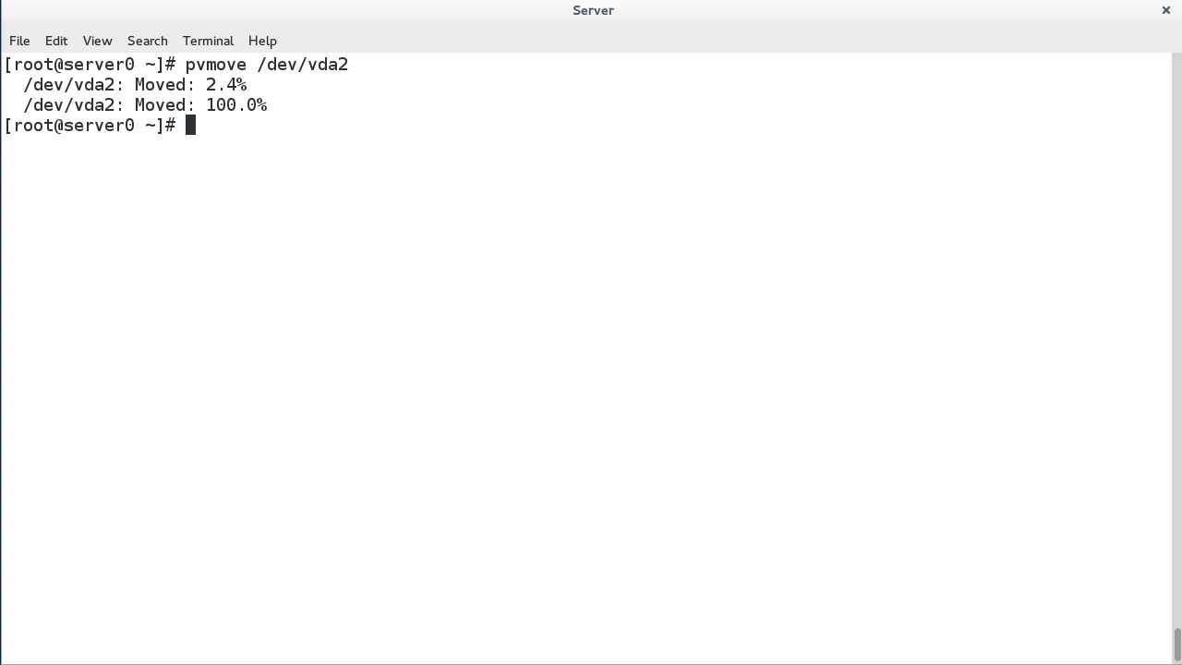
# - Remove /dev/vda2 from vg-alpha with vgreduce
pyautogui.write('vgreduce vg-alpha /dev/vda2')
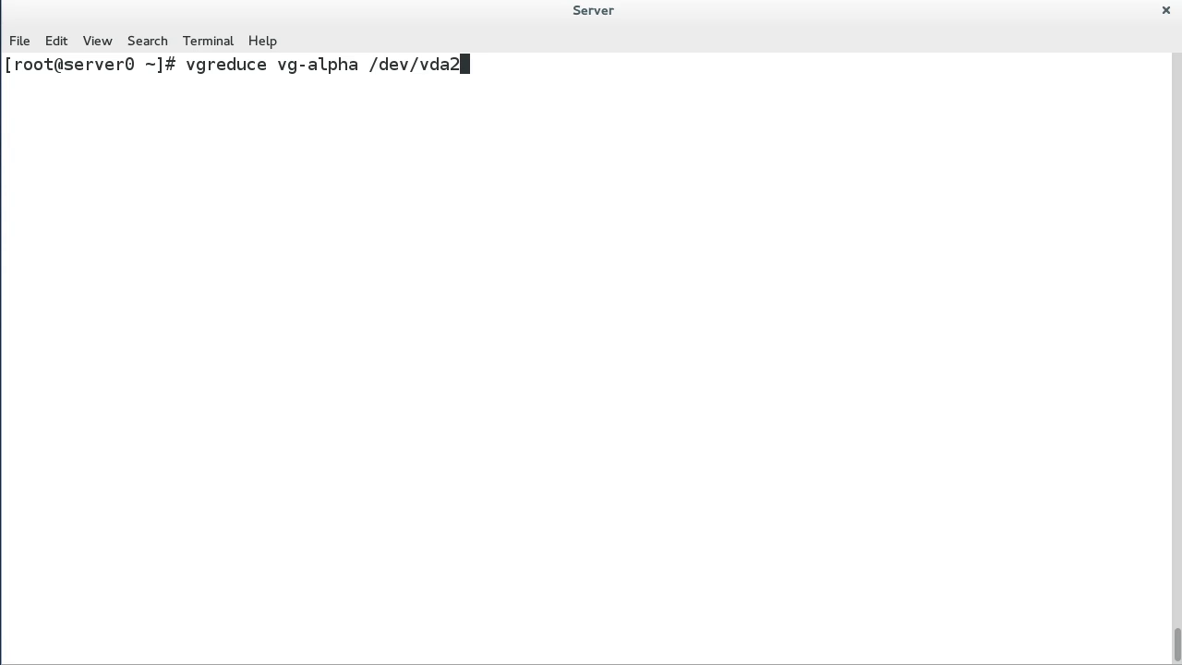
pyautogui.press('Return')
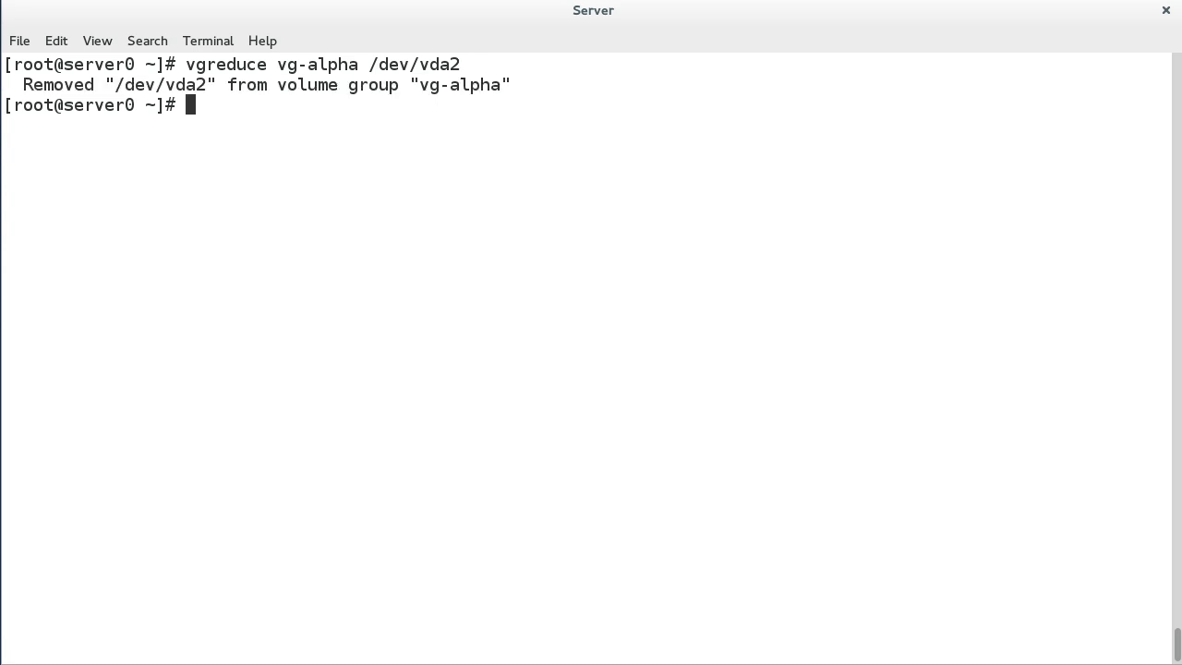